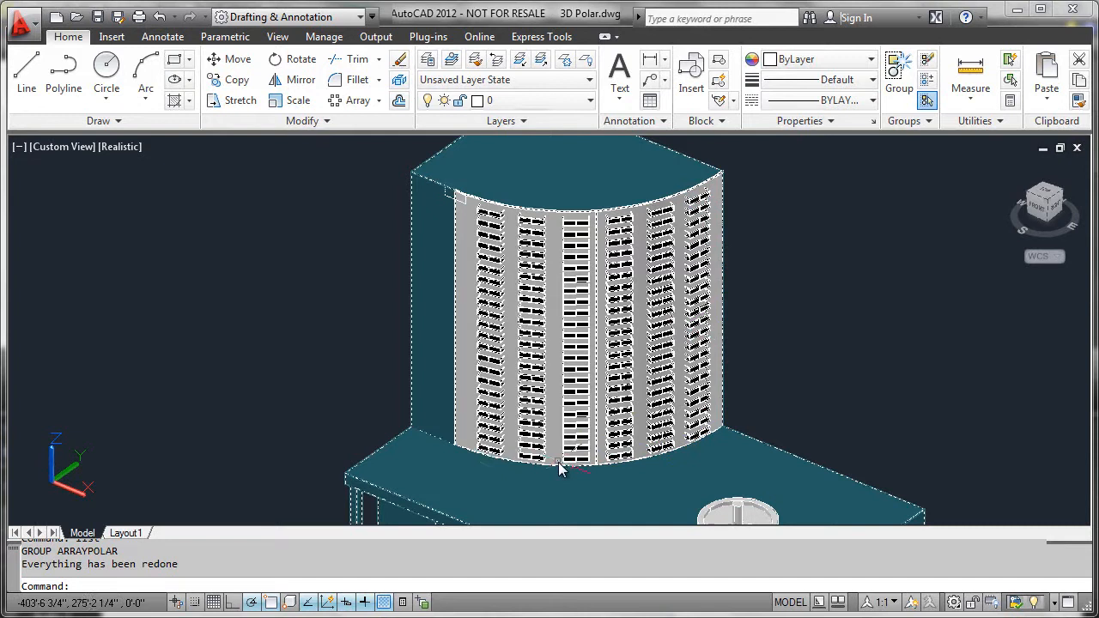
pyautogui.moveTo(498, 474)
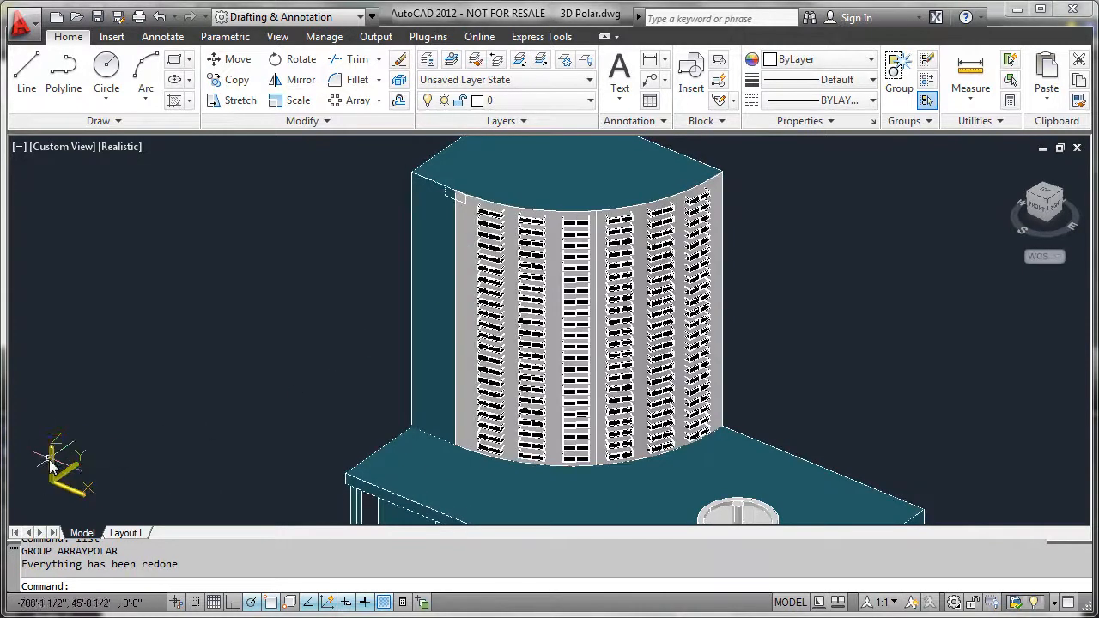
pyautogui.moveTo(187, 445)
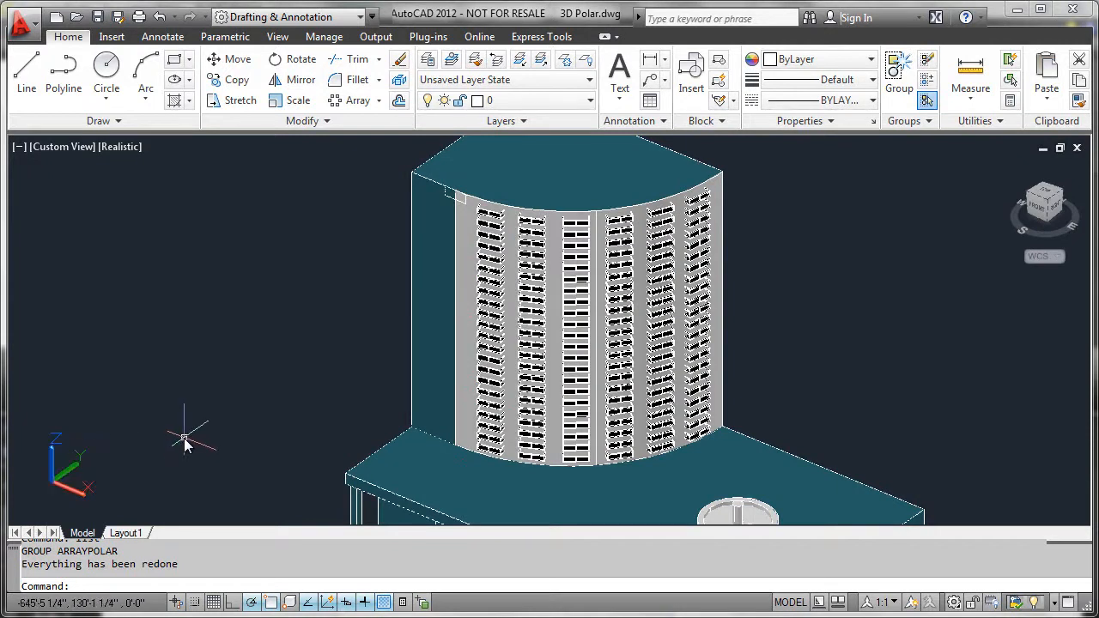
pyautogui.moveTo(188, 443)
pyautogui.write('u')
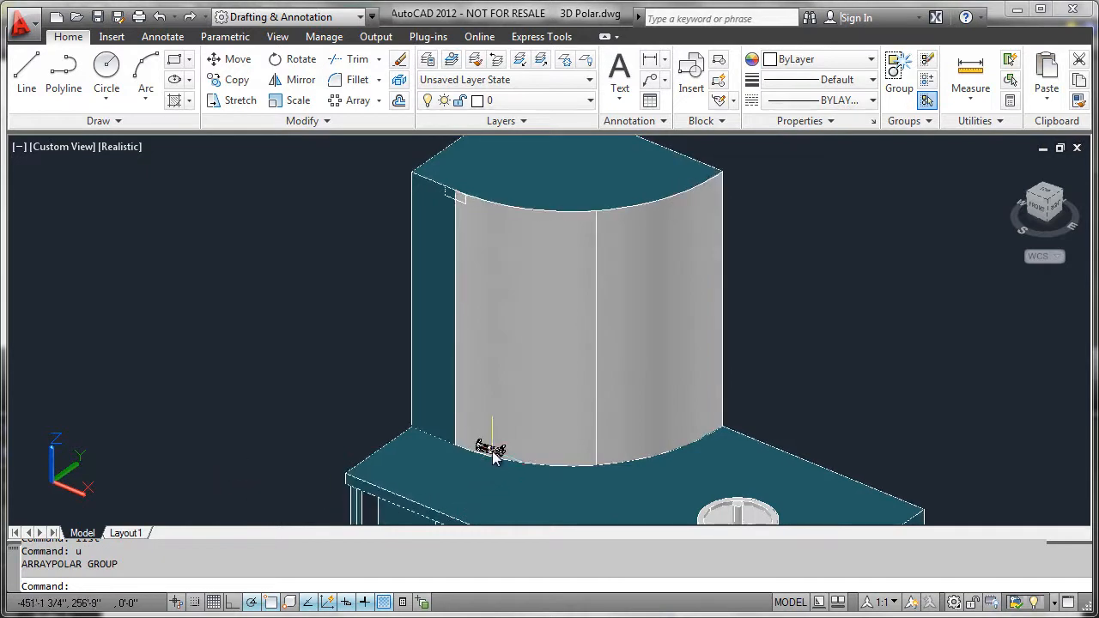
pyautogui.moveTo(357, 117)
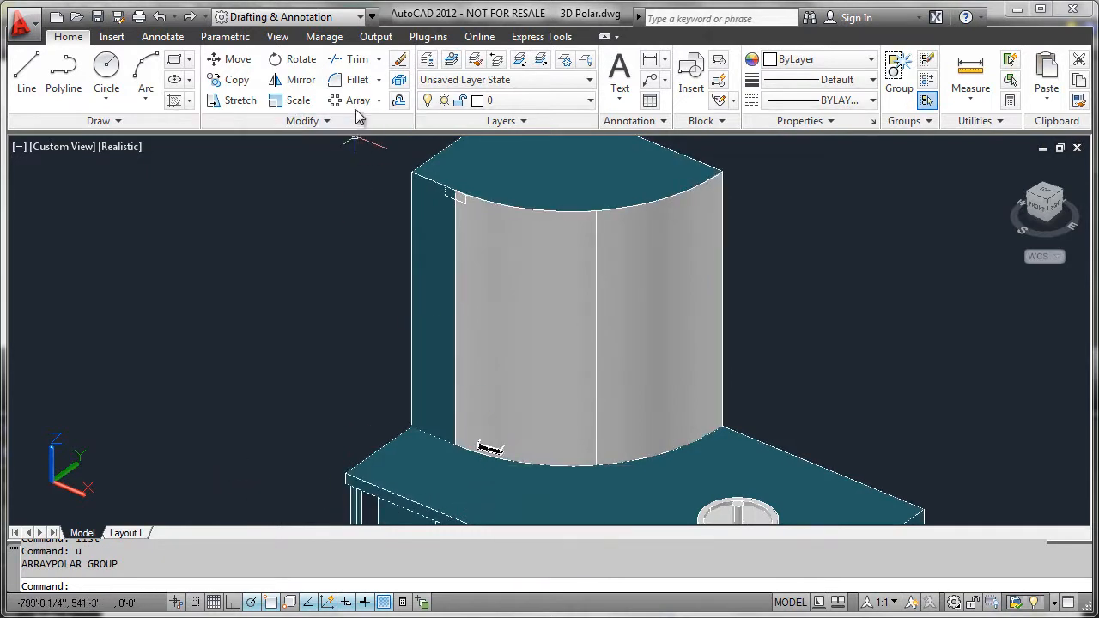
# - Start ARRAYPOLAR and select the single balcony block as the object to repeat
pyautogui.click(357, 99)
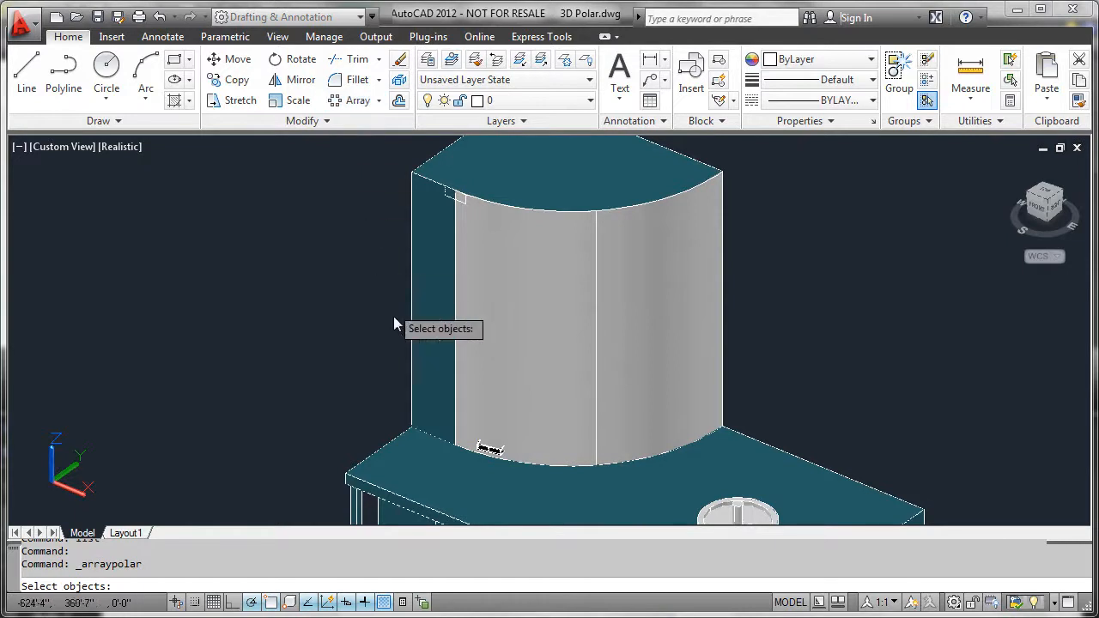
pyautogui.click(489, 450)
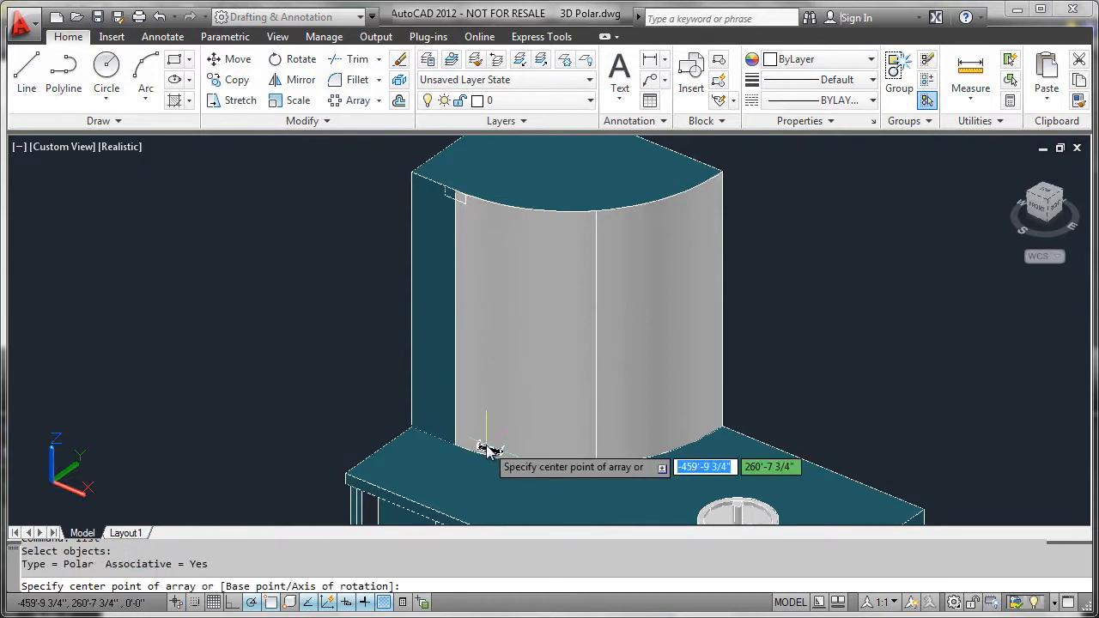
pyautogui.moveTo(608, 473)
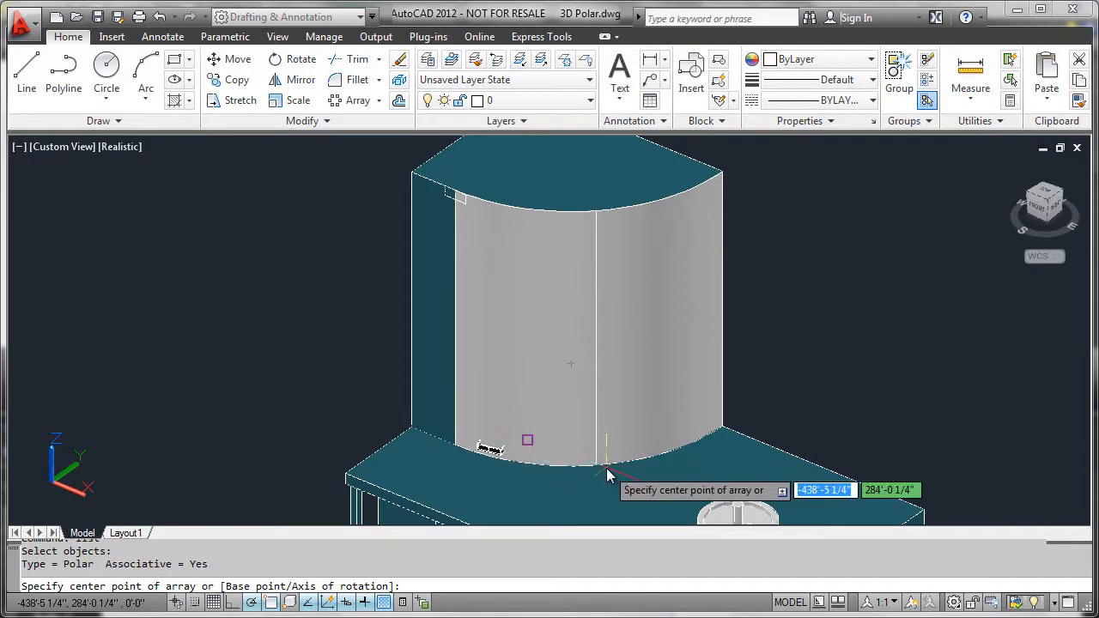
pyautogui.moveTo(618, 464)
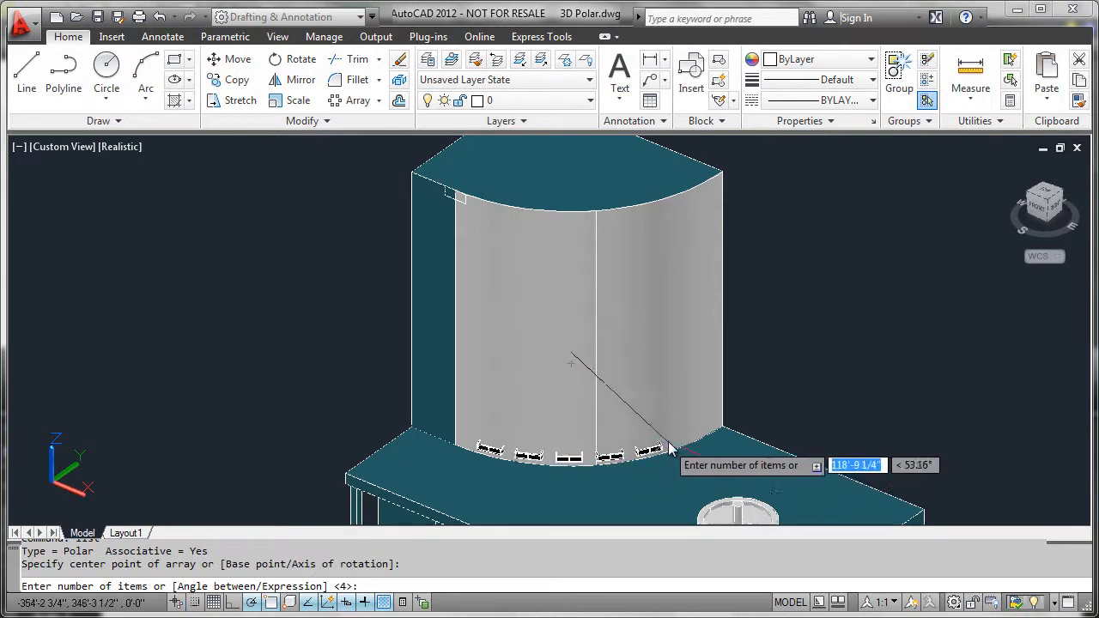
pyautogui.moveTo(718, 403)
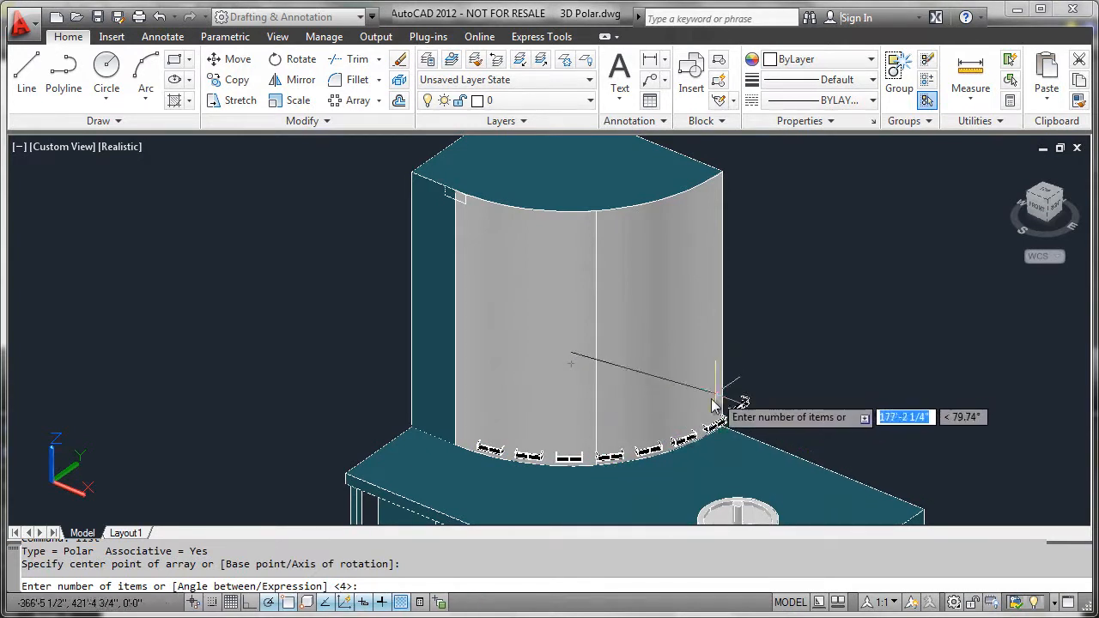
pyautogui.moveTo(669, 429)
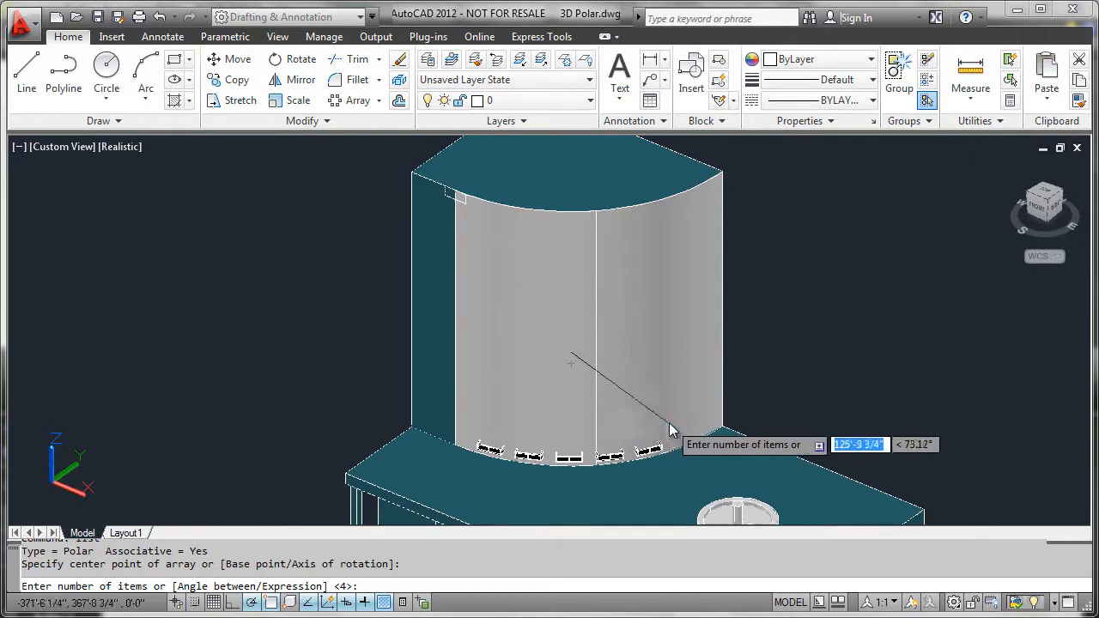
pyautogui.moveTo(678, 425)
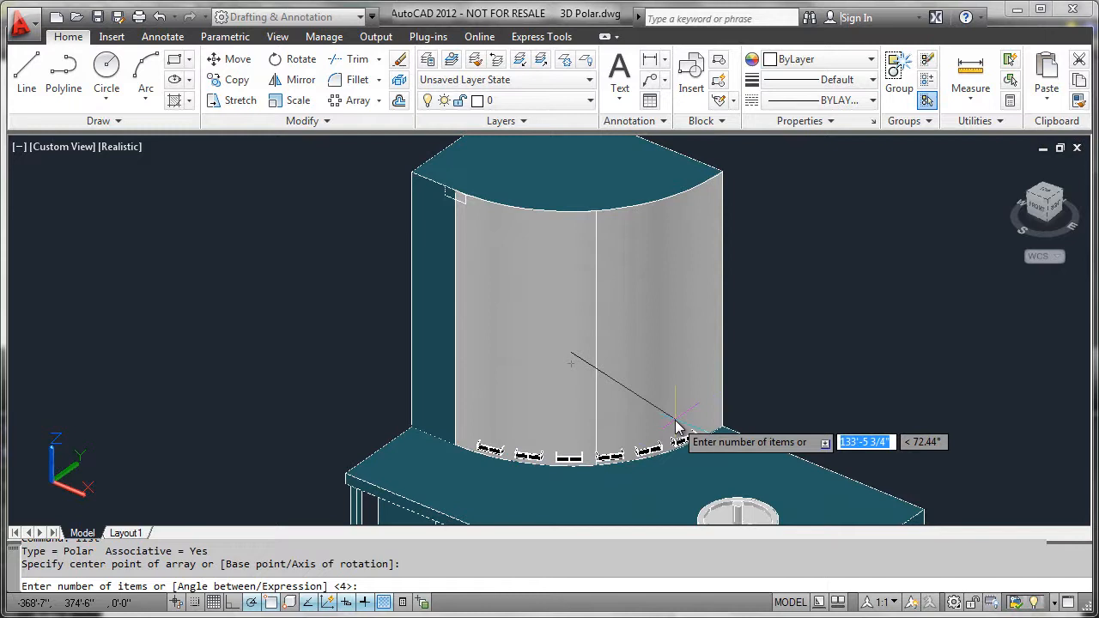
# - Set the array to 6 balconies with a 65° fill angle around the wall's center
pyautogui.write('6')
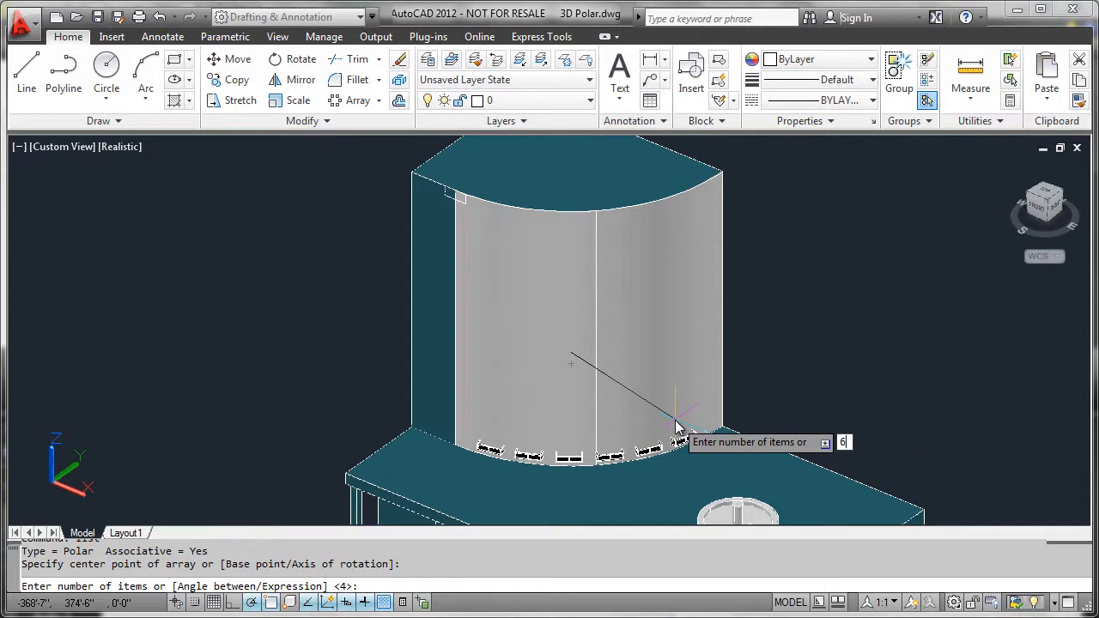
pyautogui.press('Return')
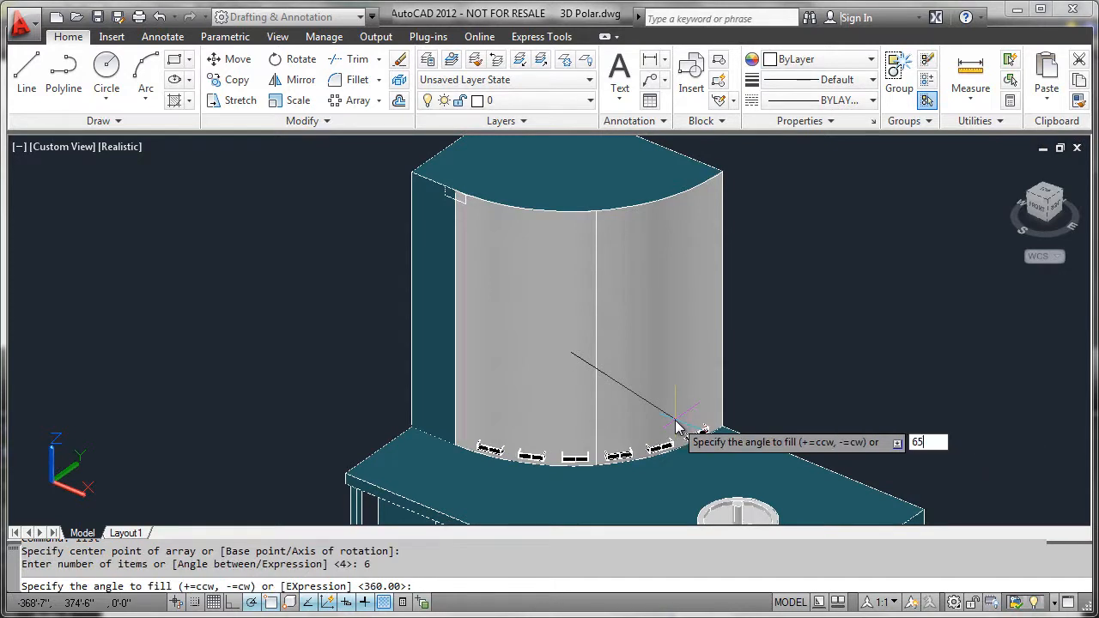
pyautogui.press('Return')
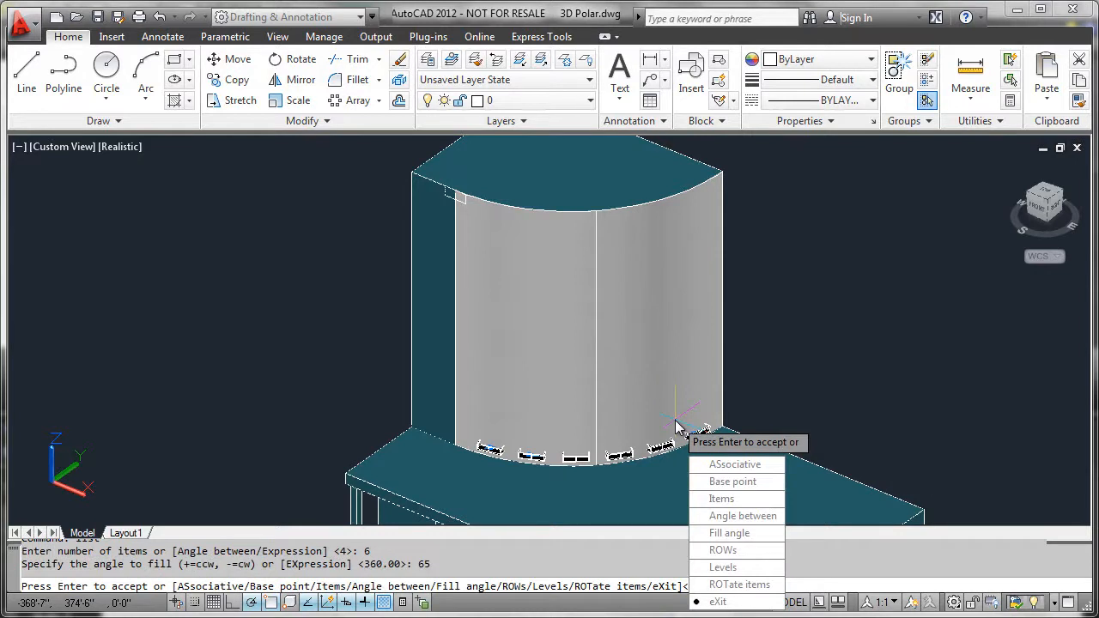
pyautogui.moveTo(723, 567)
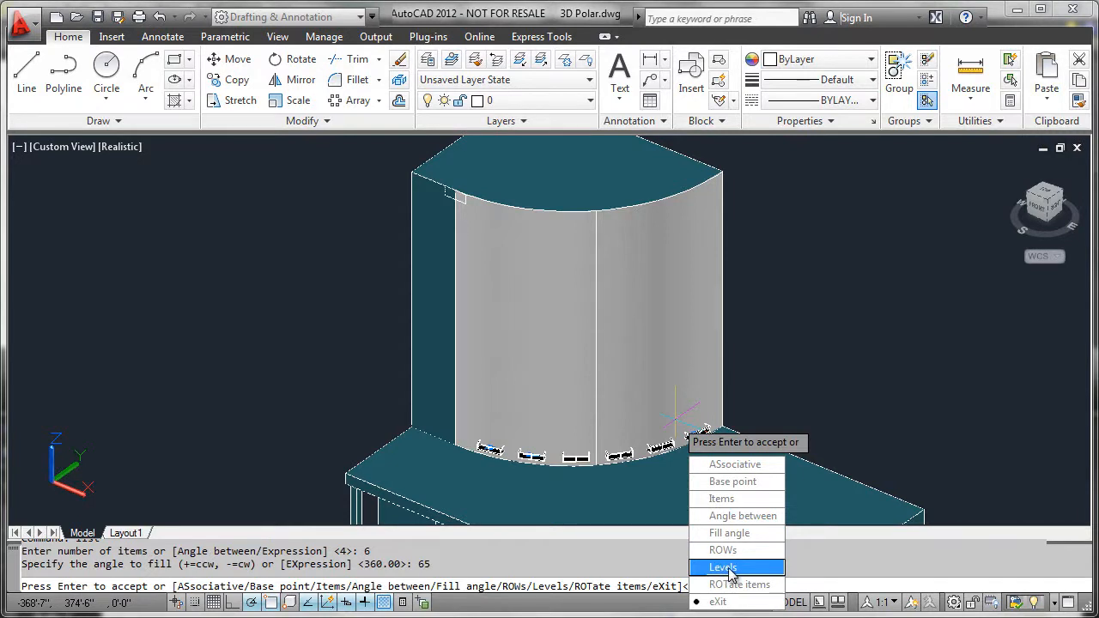
# - Set 22 levels spaced 10 feet apart so the balconies climb the wall
pyautogui.click(721, 567)
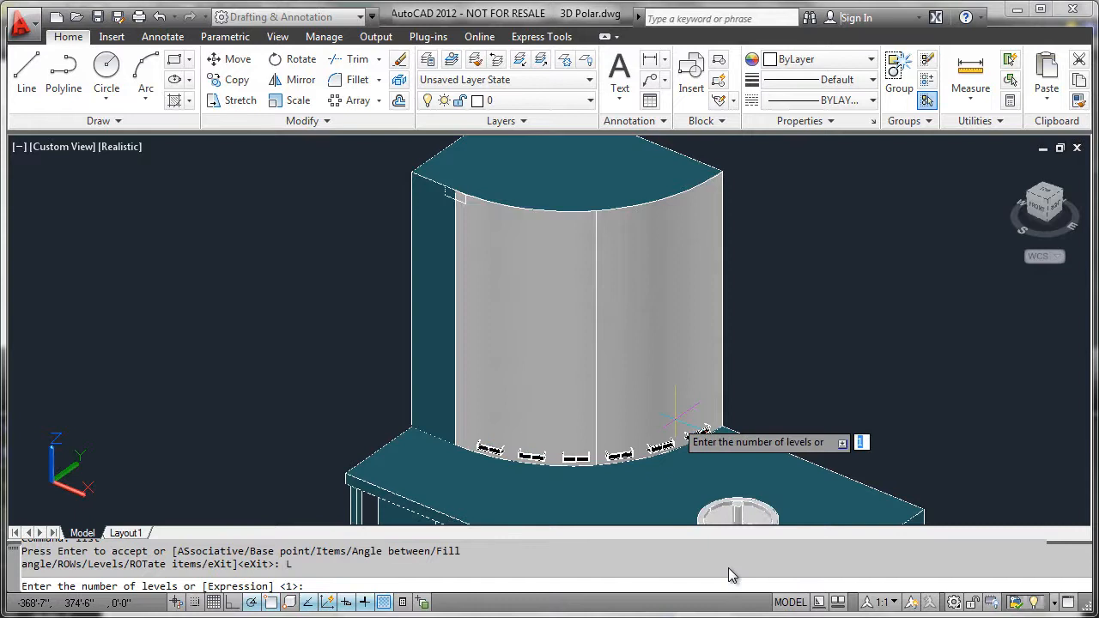
pyautogui.write('22')
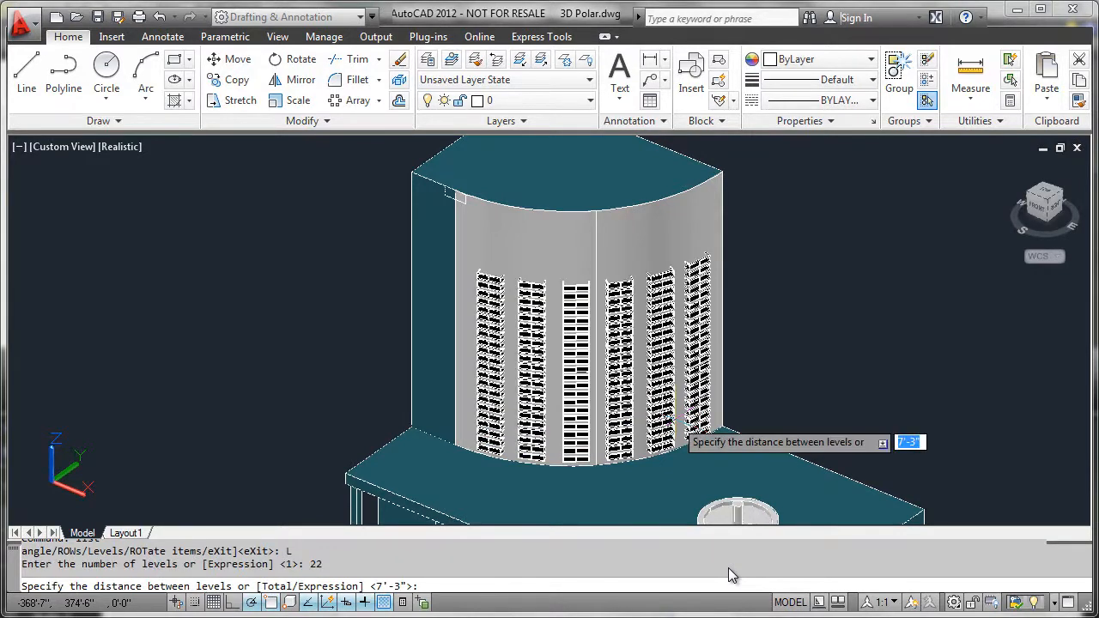
pyautogui.write("10'")
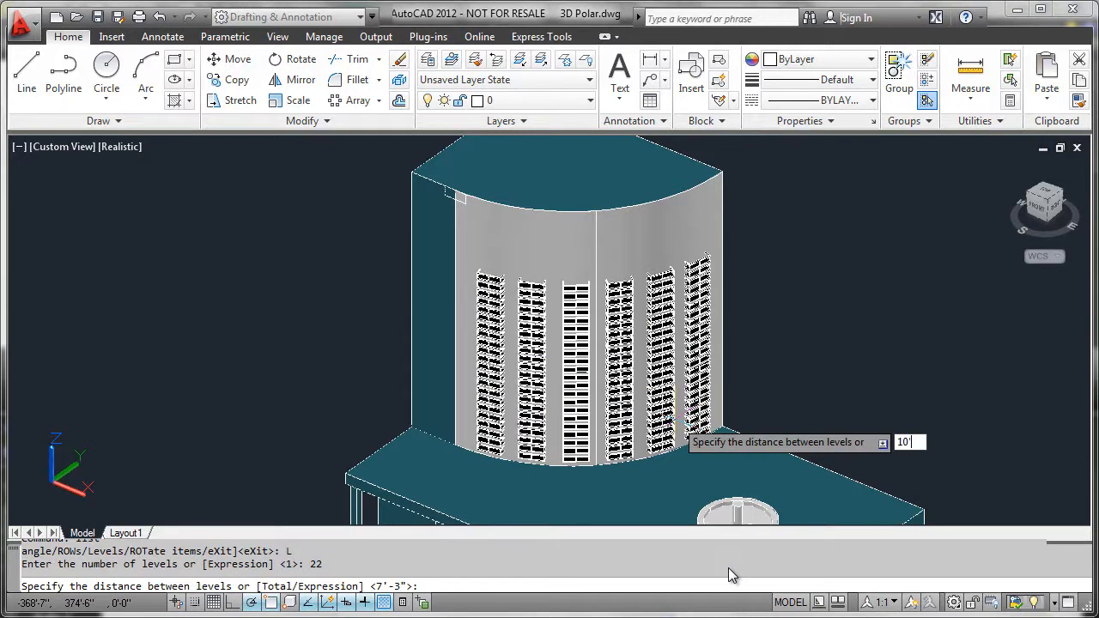
pyautogui.press('Return')
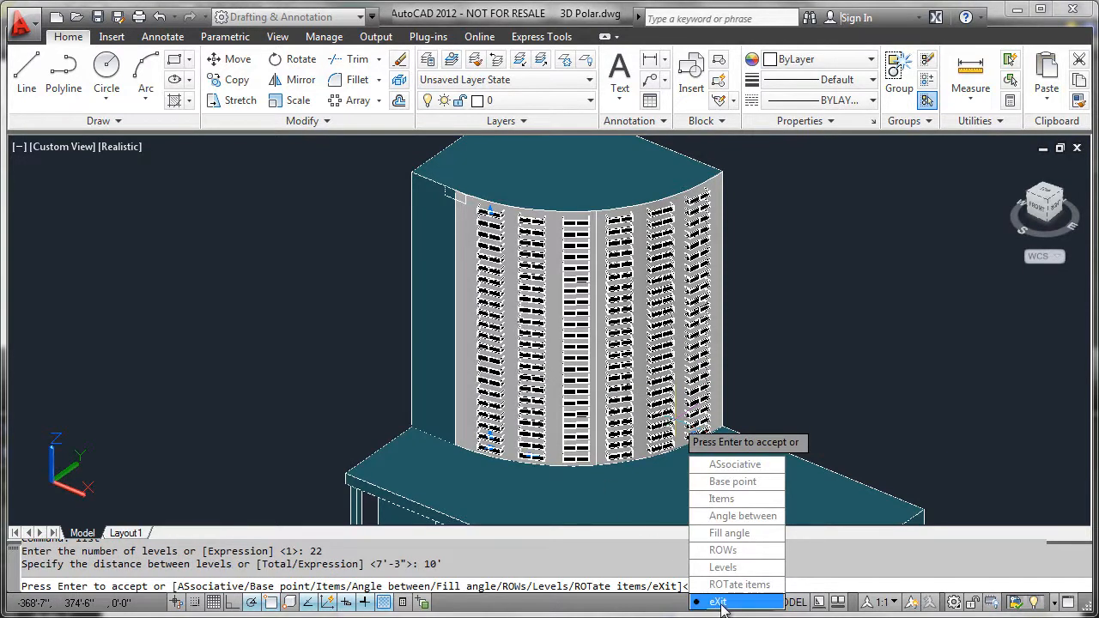
# - Accept the array via eXit, leaving 22 levels of six balconies on the wall
pyautogui.click(718, 601)
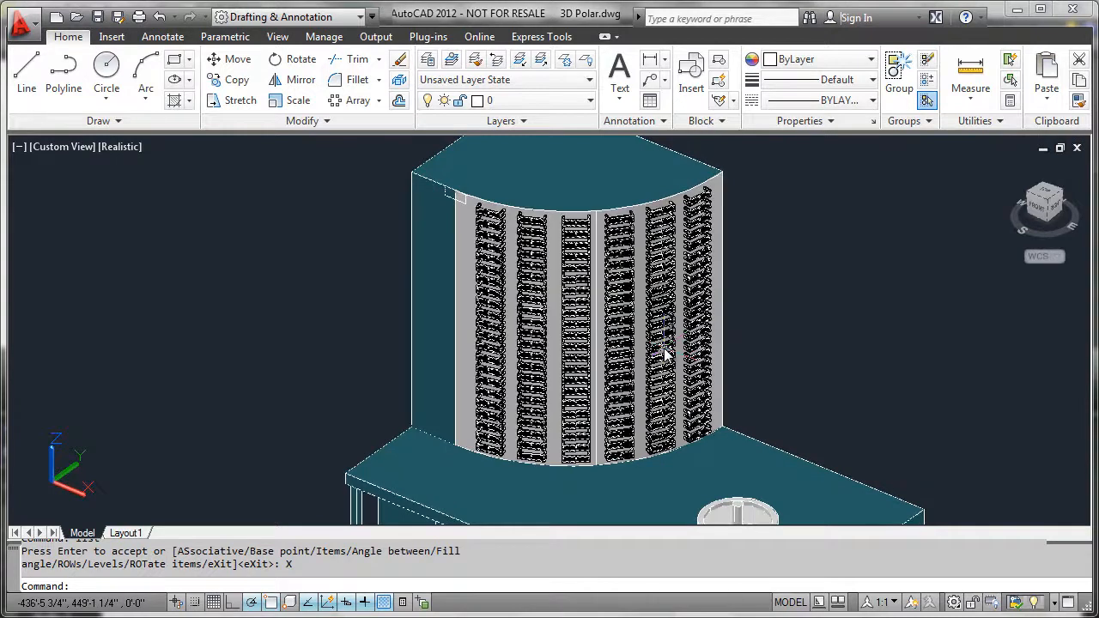
pyautogui.press('Return')
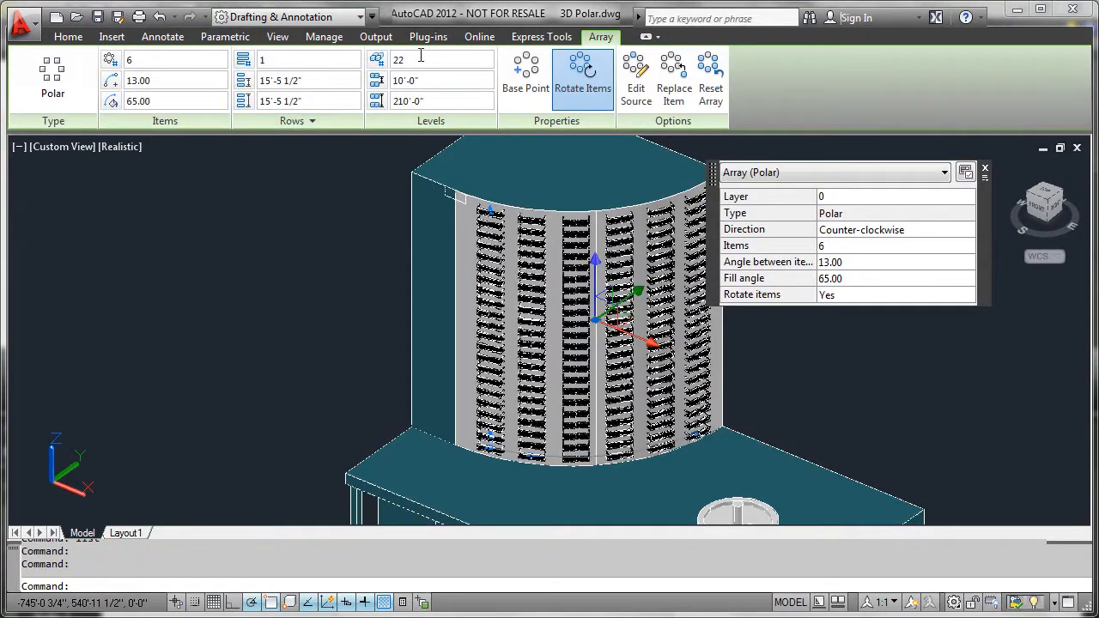
pyautogui.moveTo(364, 103)
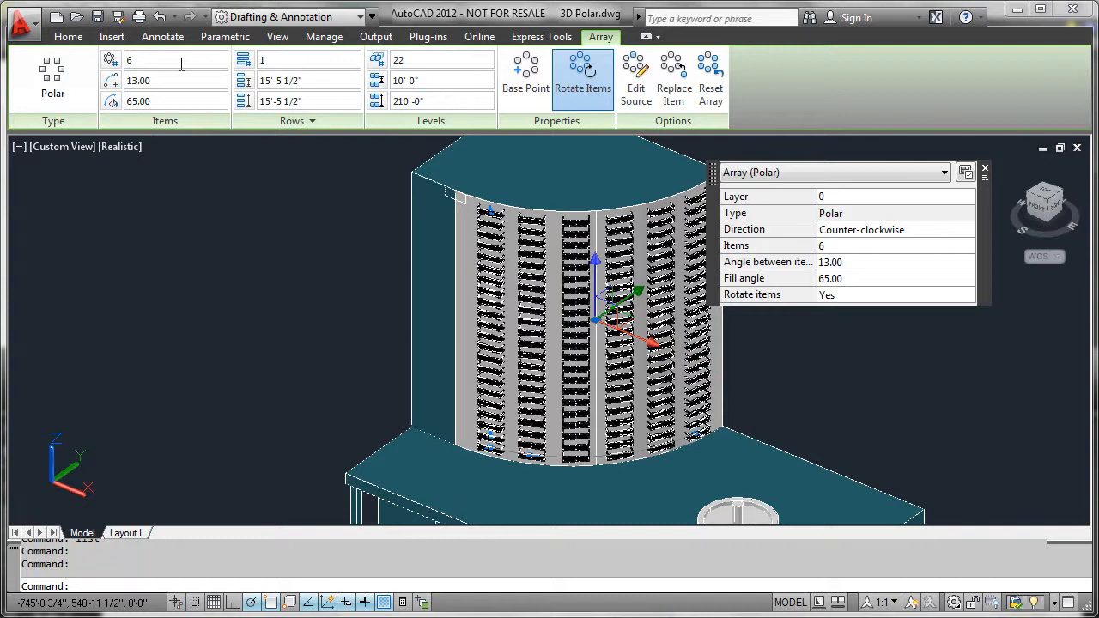
pyautogui.moveTo(289, 273)
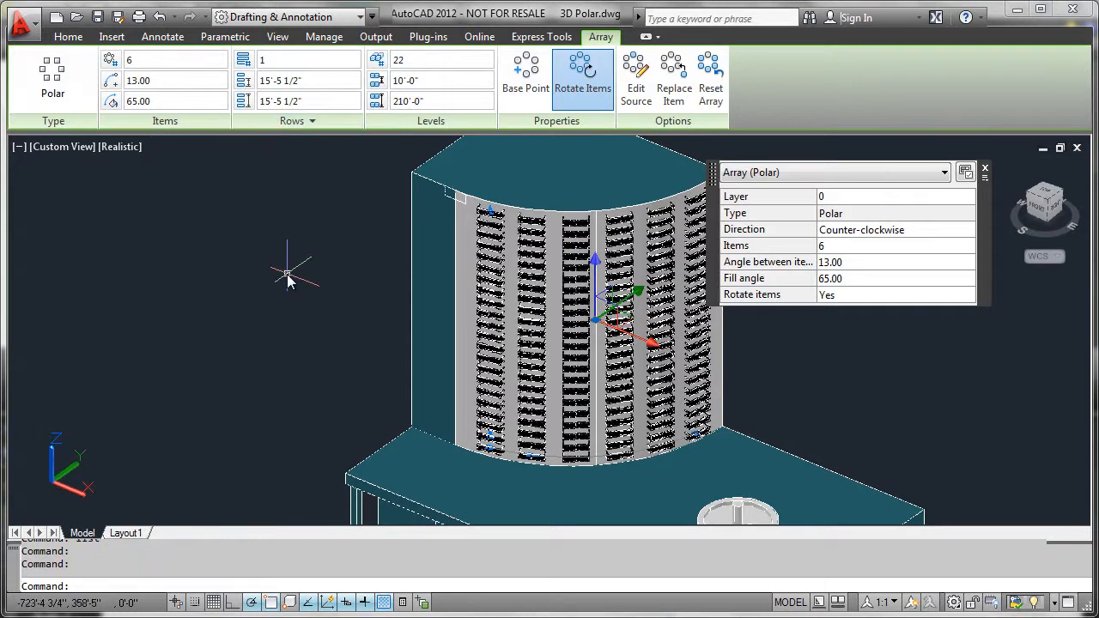
pyautogui.moveTo(289, 273)
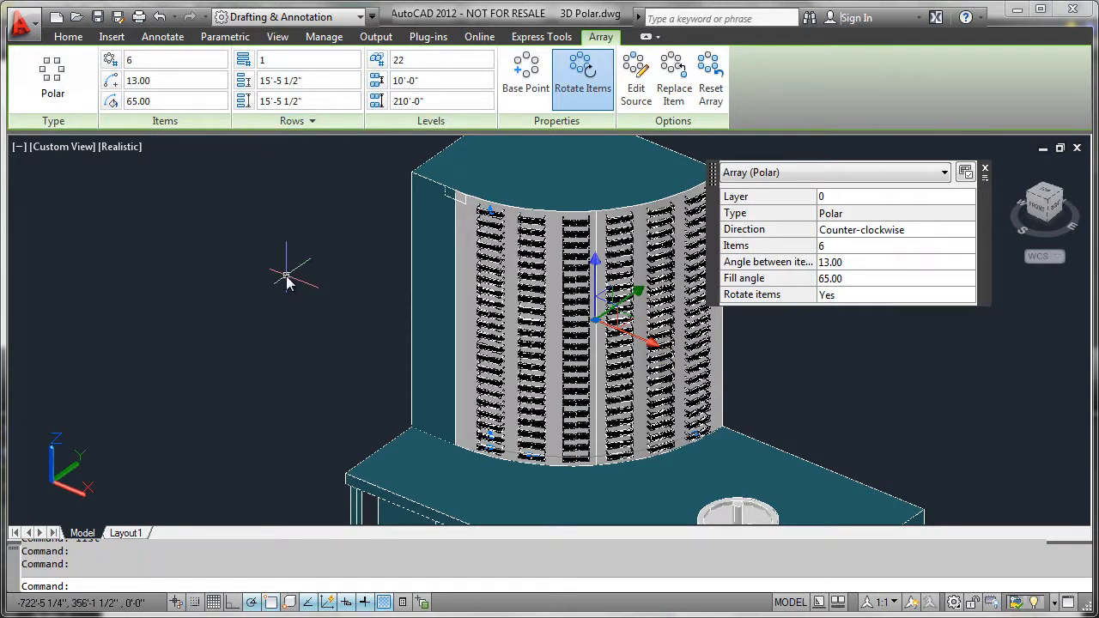